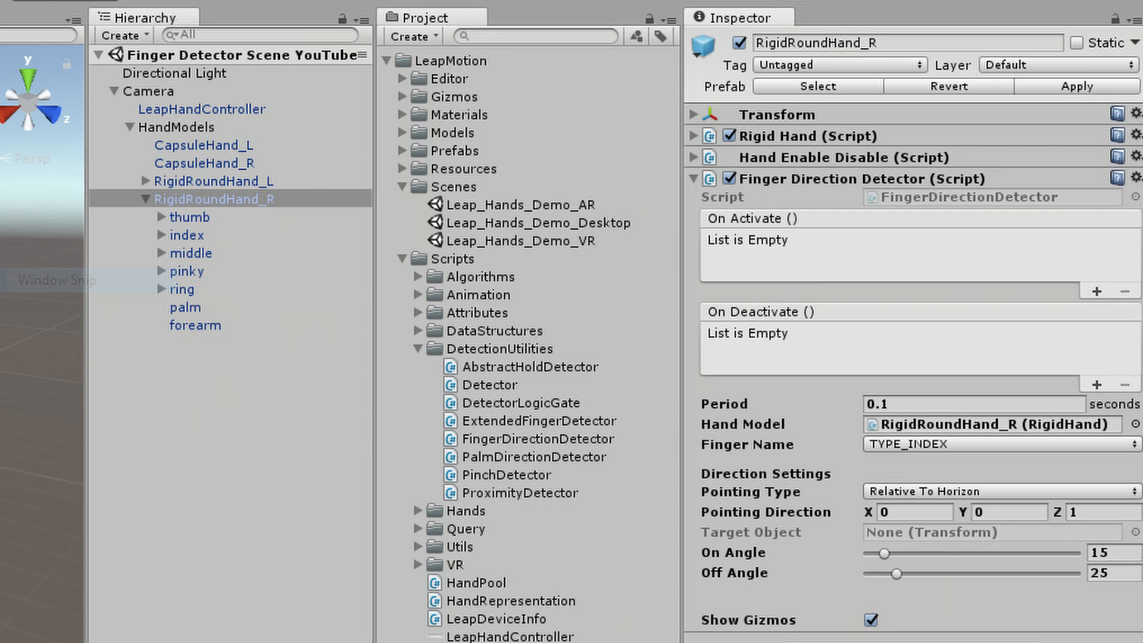
# Step: Scrub the detector's pointing direction, entering 1.74 and adjusting the Z value
pyautogui.click(556, 41)
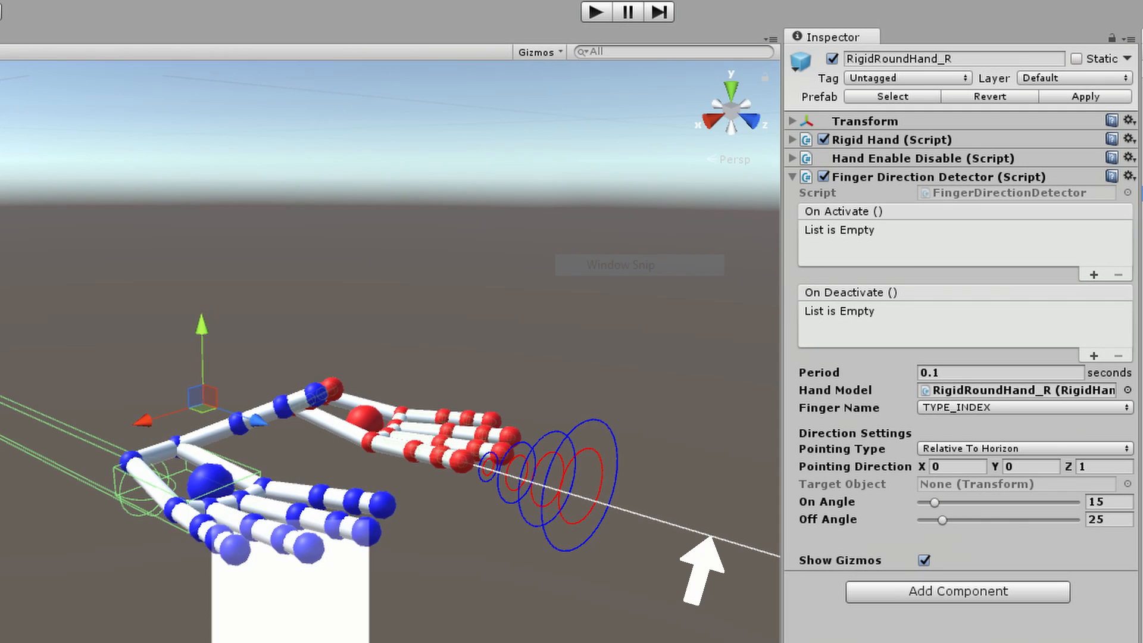
pyautogui.write('1.74')
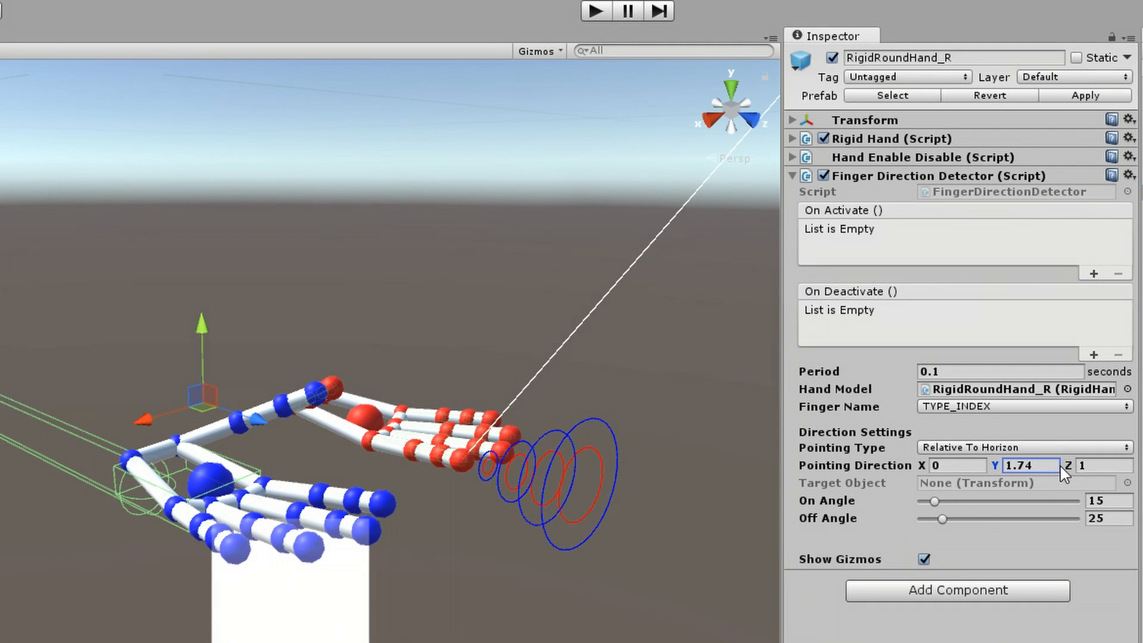
pyautogui.moveTo(1029, 465); pyautogui.dragTo(1027, 466)
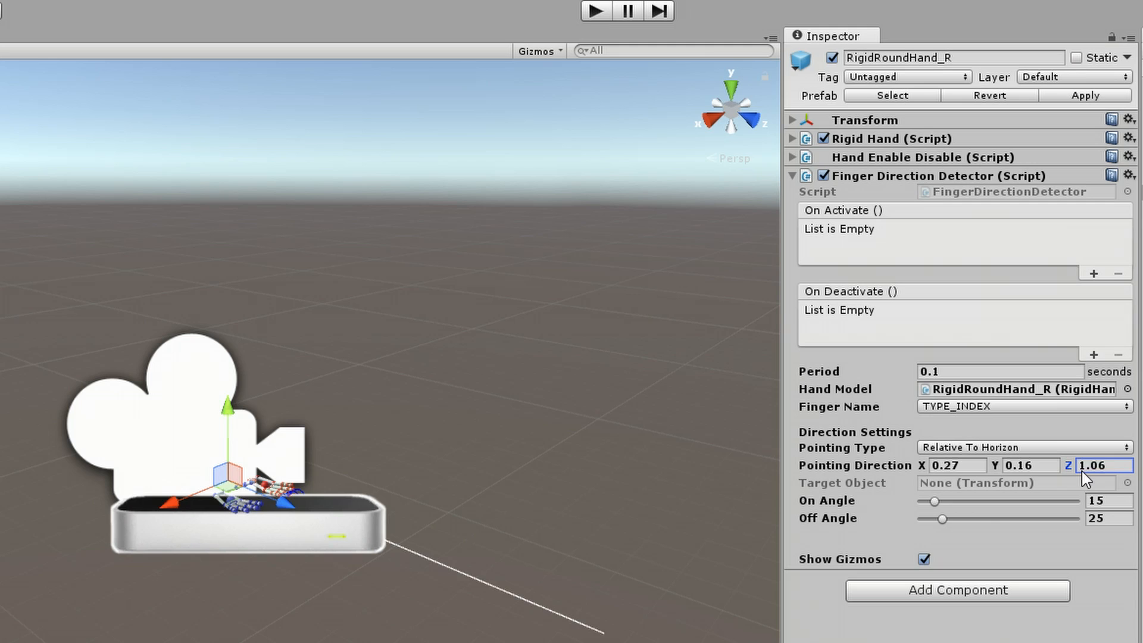
pyautogui.moveTo(1104, 465); pyautogui.dragTo(1085, 481)
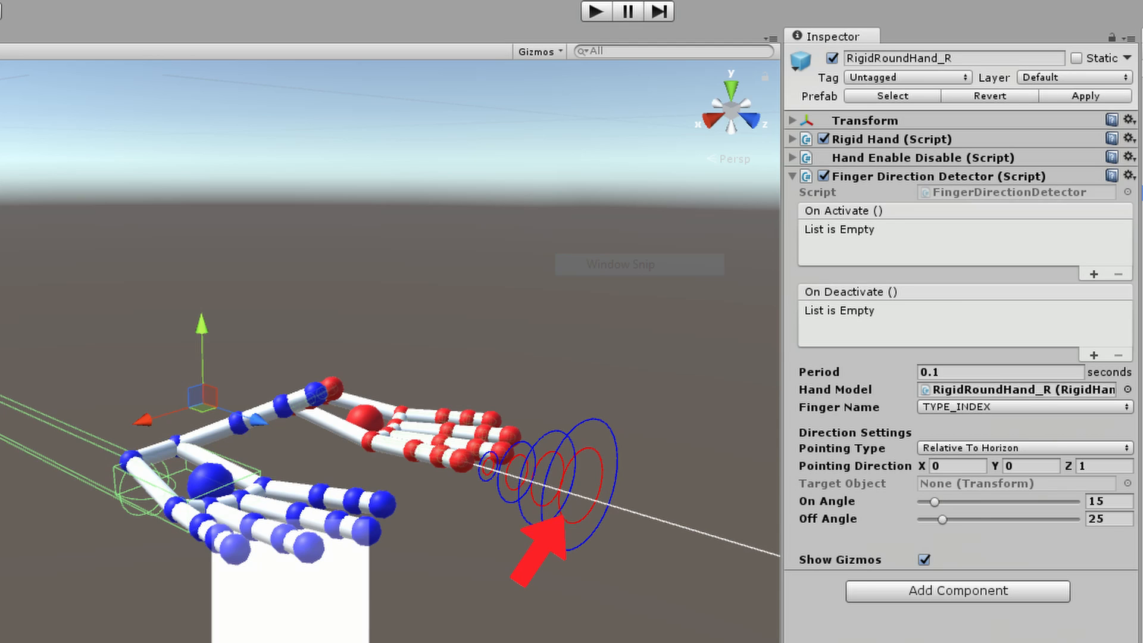
# Step: Tune the activation angle down to 13 and retune the deactivation angle around 30
pyautogui.moveTo(942, 501); pyautogui.dragTo(937, 501)
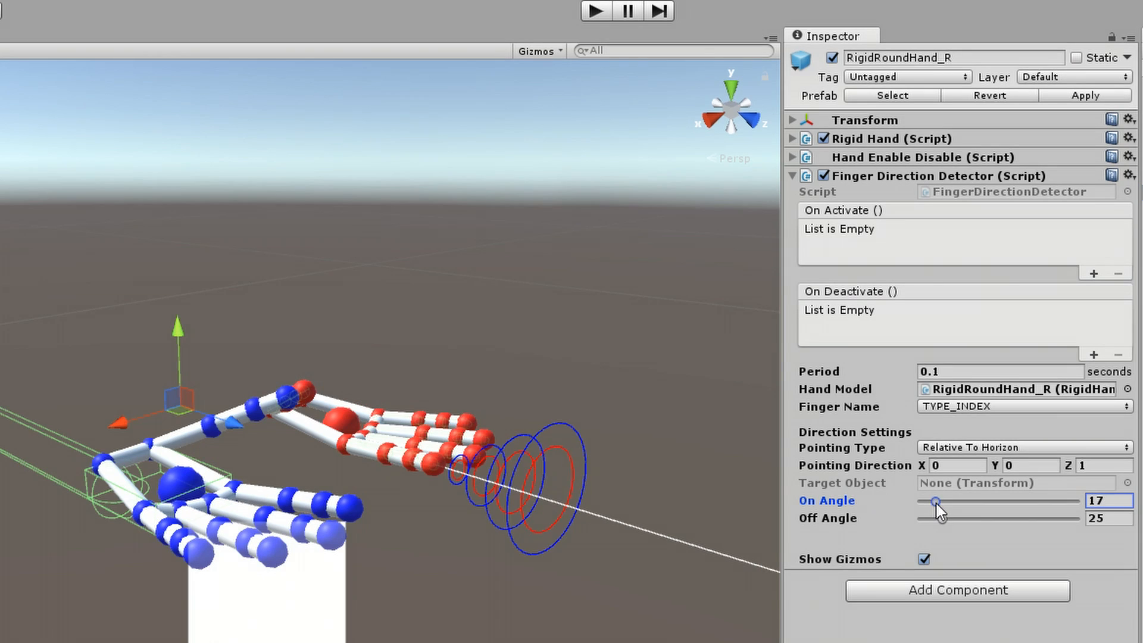
pyautogui.moveTo(927, 501); pyautogui.dragTo(941, 502)
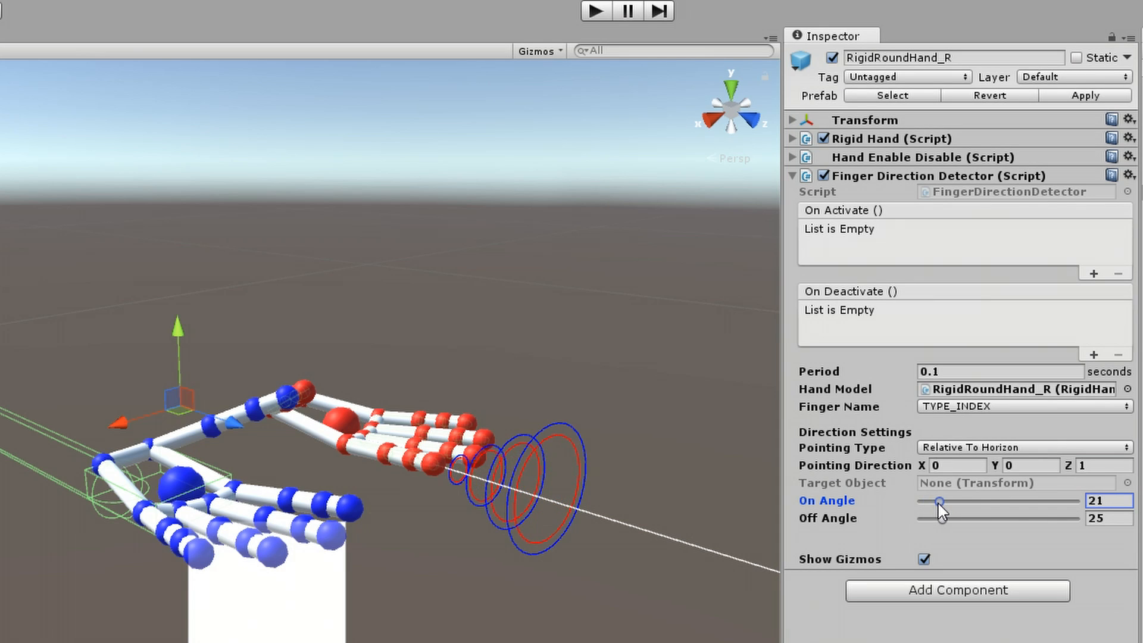
pyautogui.moveTo(941, 501); pyautogui.dragTo(934, 501)
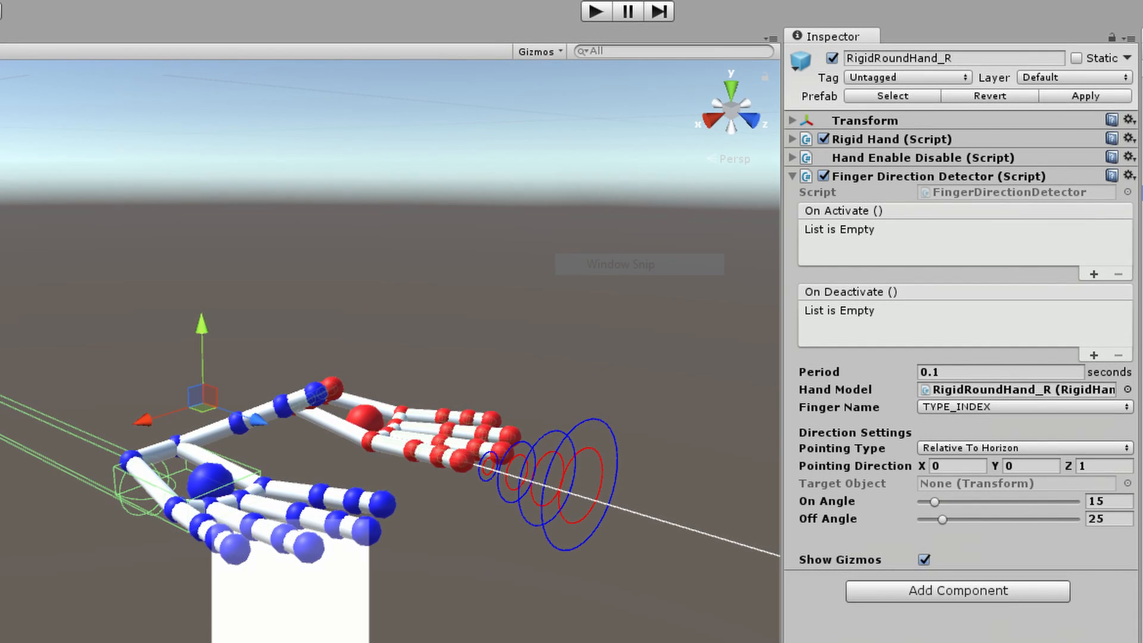
pyautogui.moveTo(948, 517); pyautogui.dragTo(941, 518)
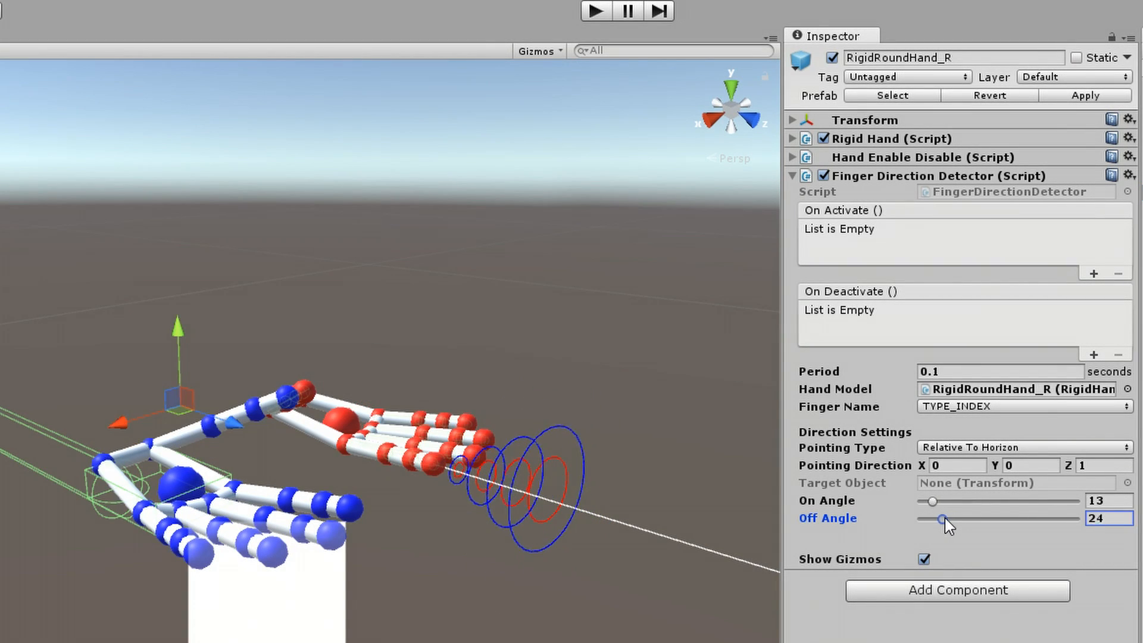
pyautogui.moveTo(939, 519); pyautogui.dragTo(950, 519)
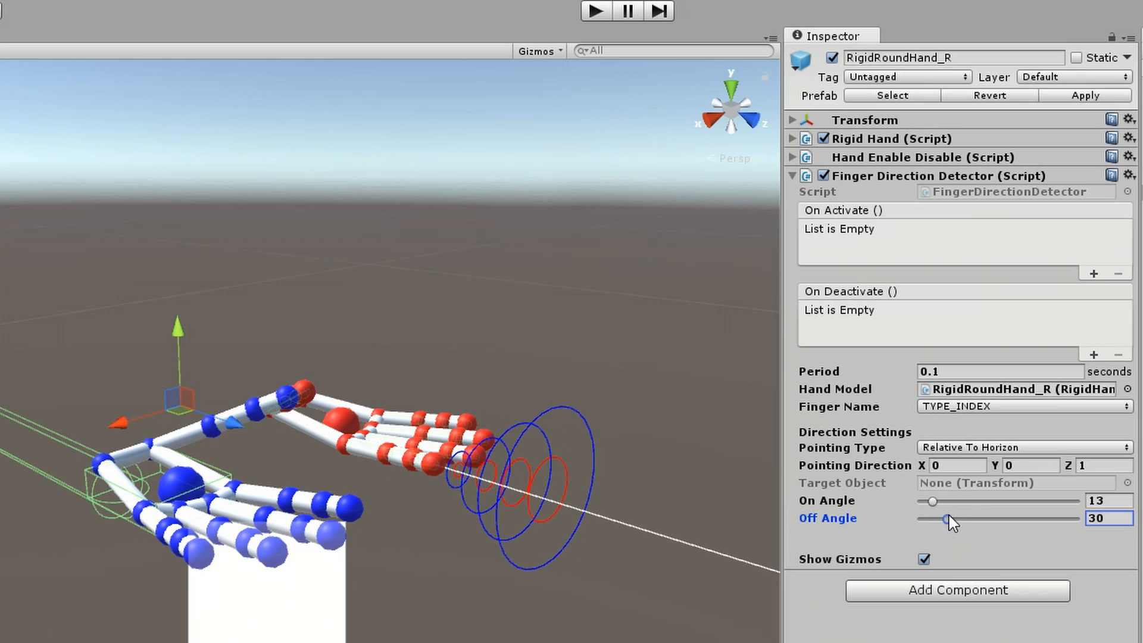
pyautogui.moveTo(949, 518); pyautogui.dragTo(944, 518)
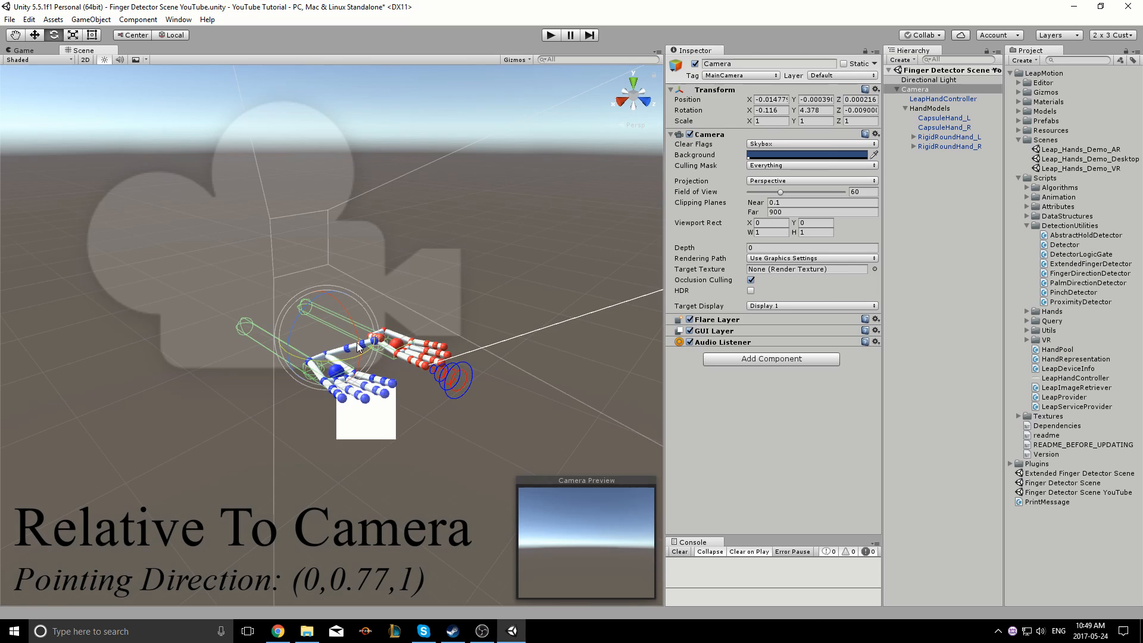
# Step: Rotate the Camera slightly so the camera-relative detection cone follows, then reselect the right hand
pyautogui.moveTo(364, 350); pyautogui.dragTo(371, 298)
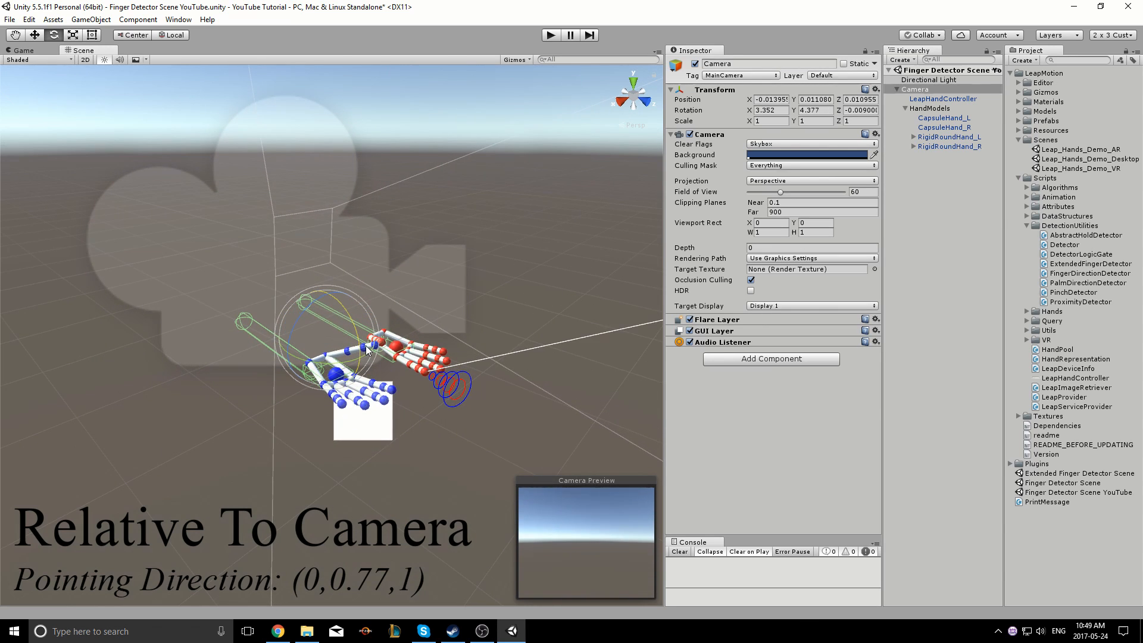
pyautogui.click(950, 145)
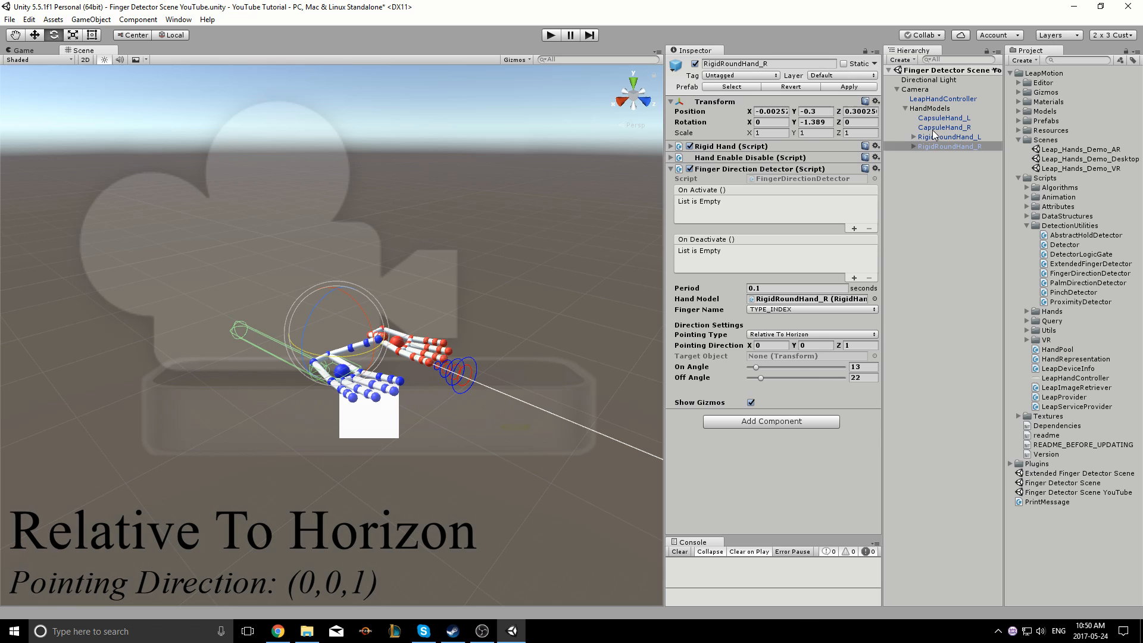
# Step: Tilt the Camera and hand steeply upward while the horizon-relative cone keeps its aim
pyautogui.click(917, 90)
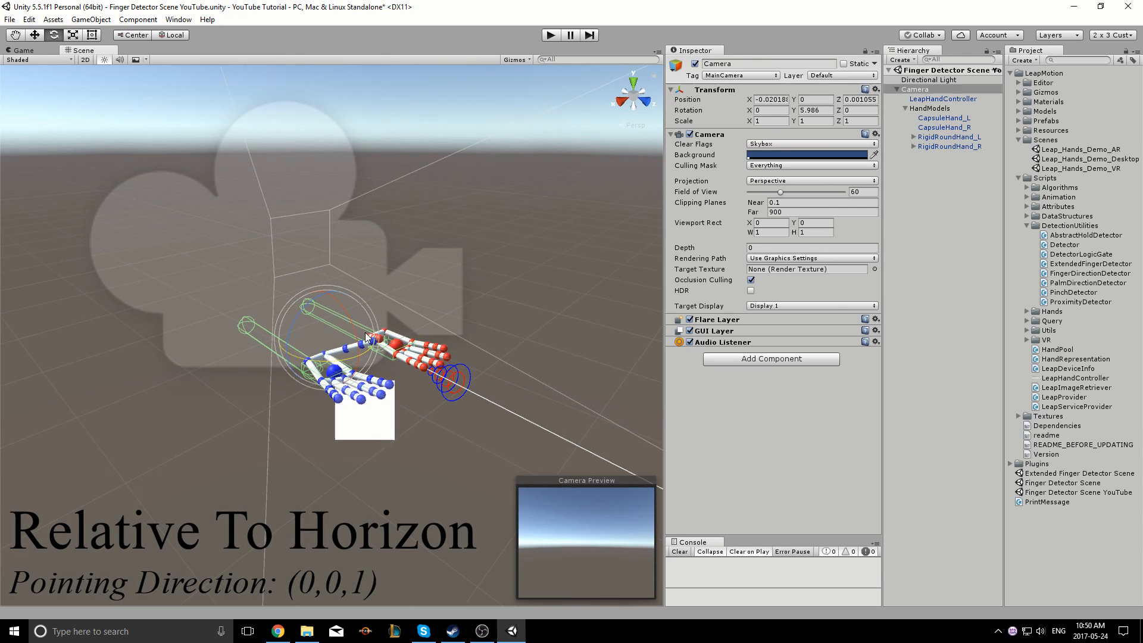
pyautogui.moveTo(372, 336); pyautogui.dragTo(333, 340)
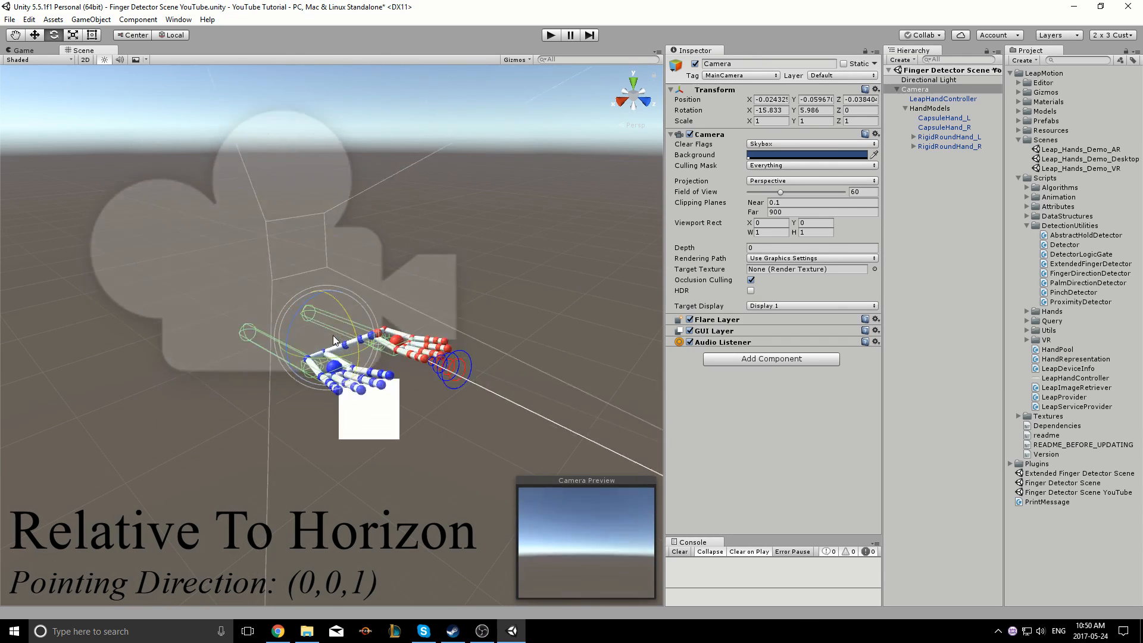
pyautogui.moveTo(332, 339); pyautogui.dragTo(313, 233)
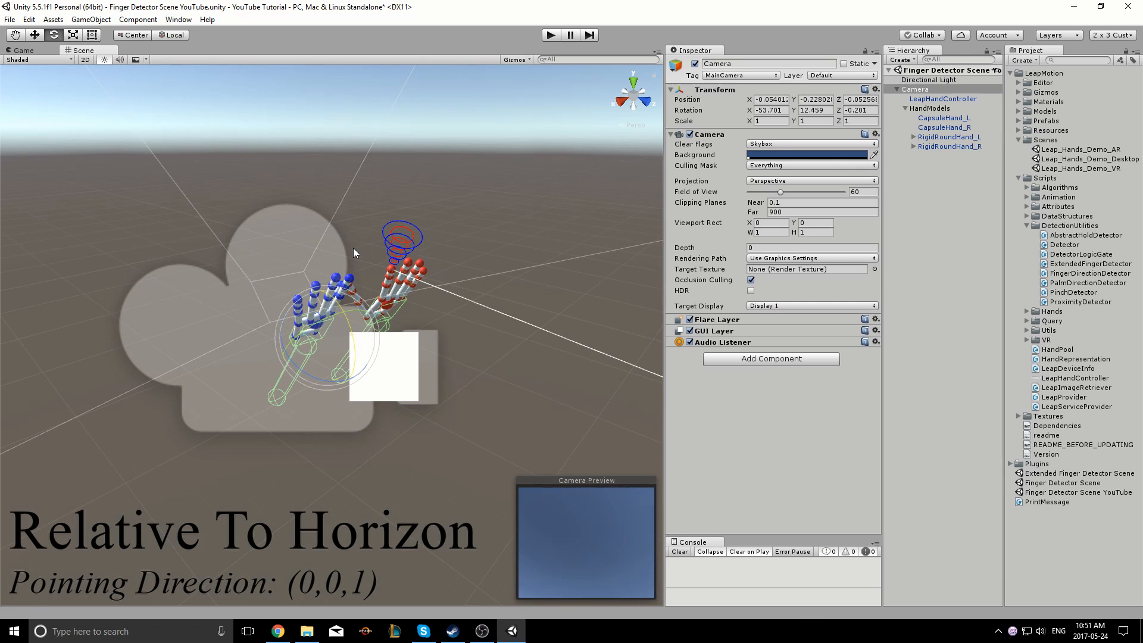
# Step: Set the right hand's detector to measure pointing relative to the world
pyautogui.click(948, 145)
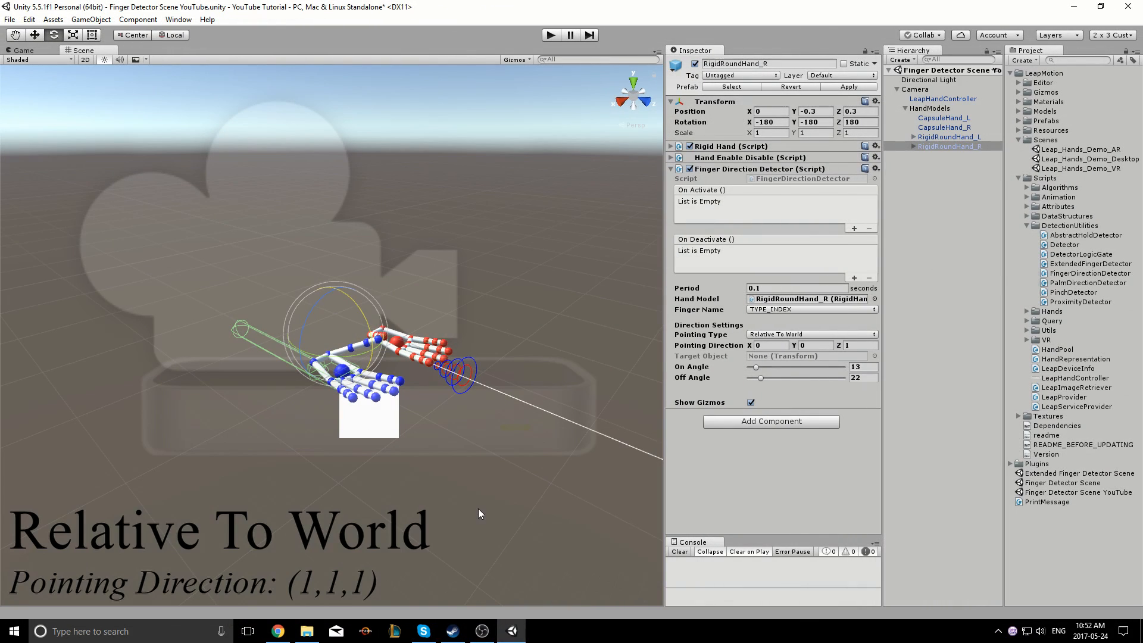
pyautogui.click(769, 345)
pyautogui.write('1')
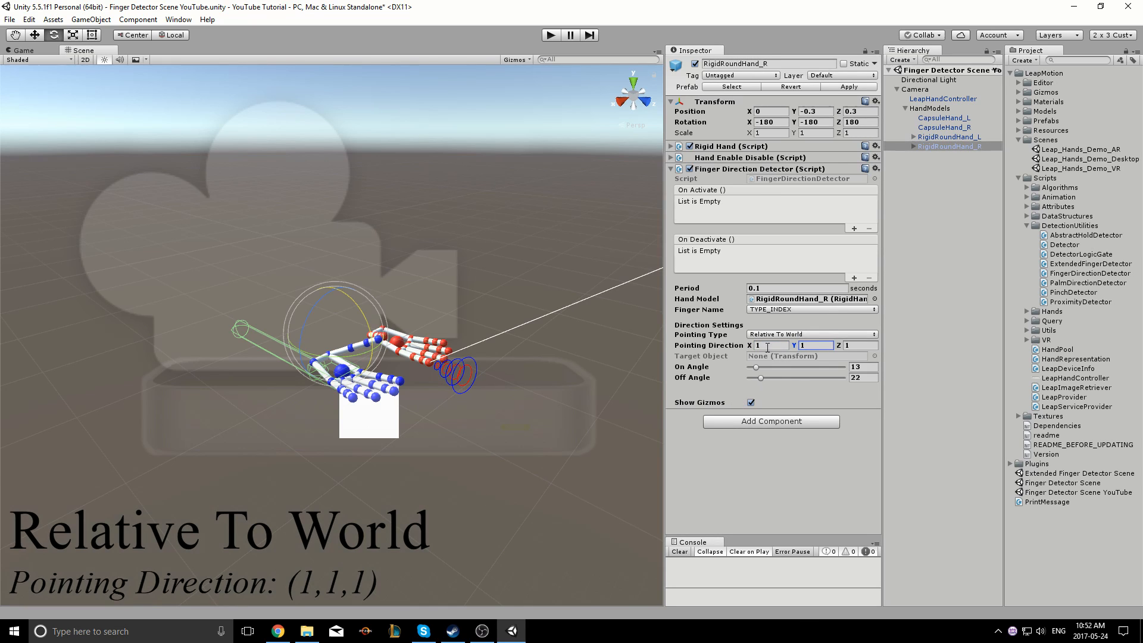
pyautogui.moveTo(736, 357)
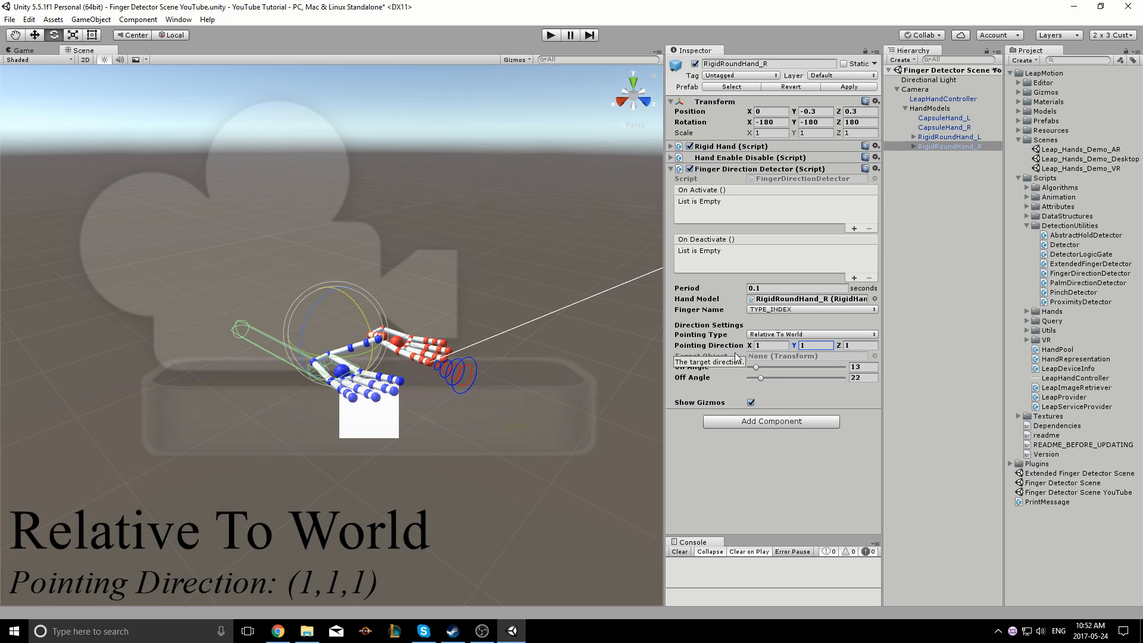
pyautogui.moveTo(636, 139)
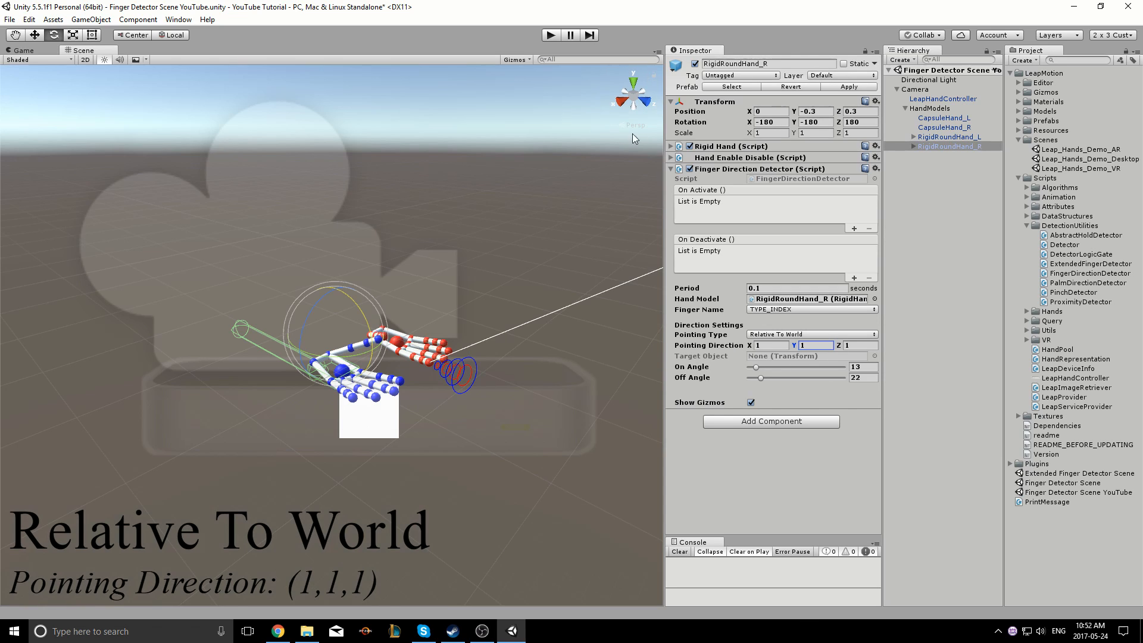
pyautogui.moveTo(563, 232)
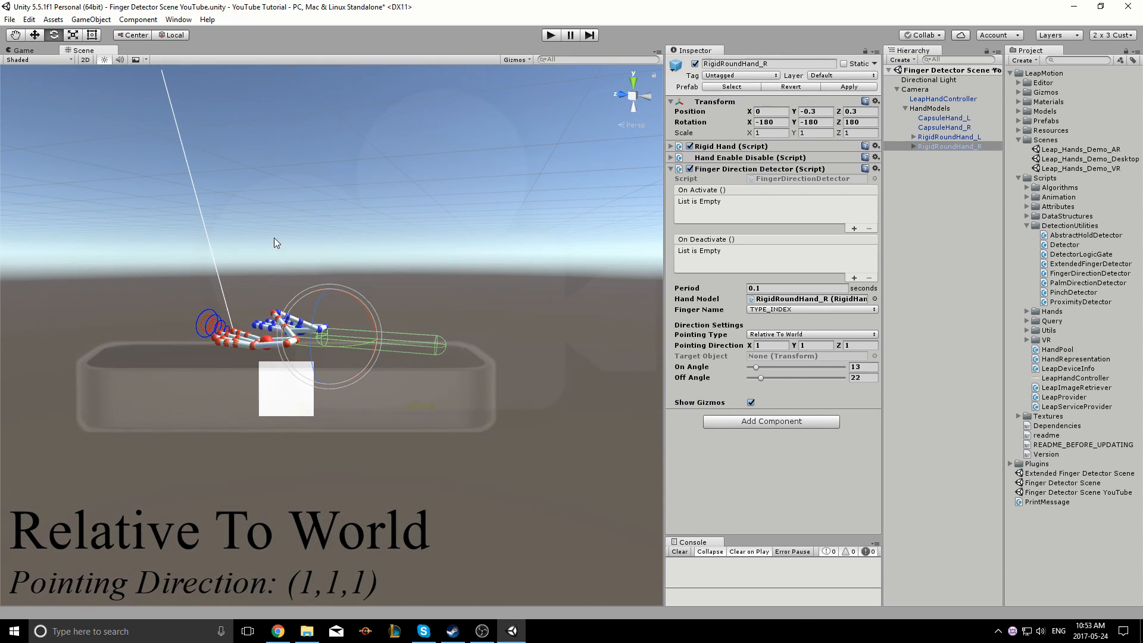
# Step: Switch the detector to At Target and assign the scene's Cube as its target object
pyautogui.click(809, 333)
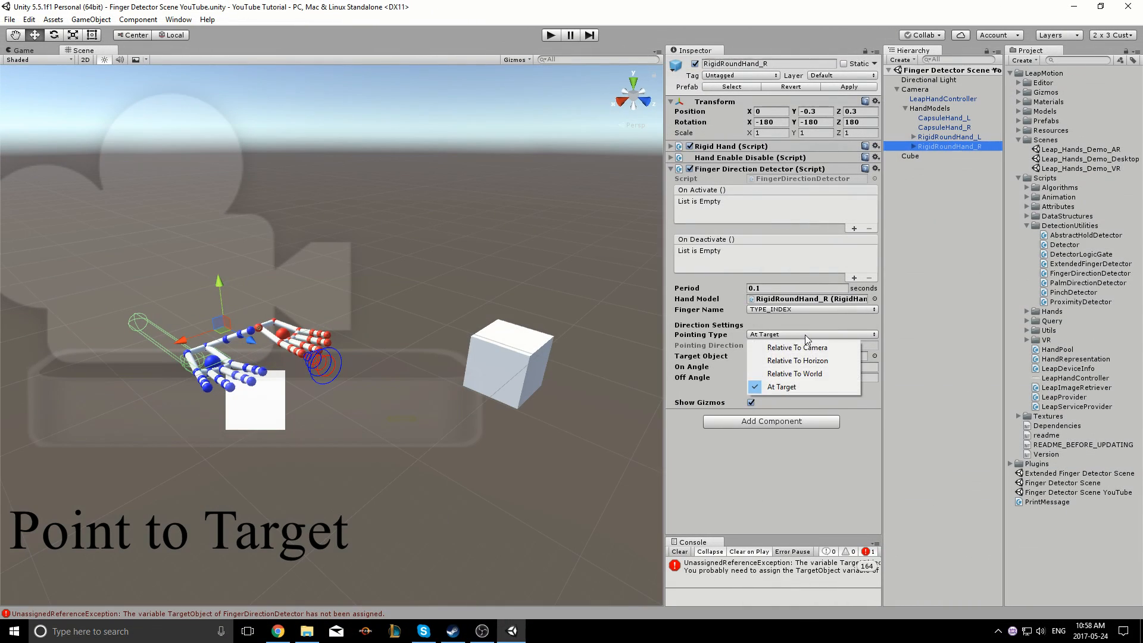
pyautogui.click(781, 386)
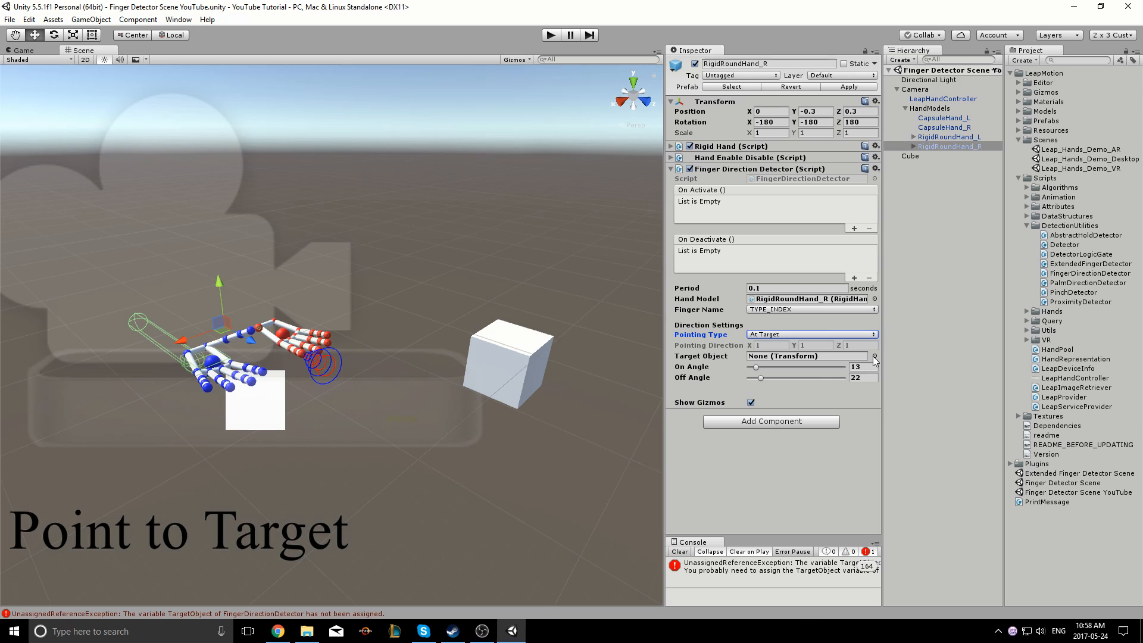
pyautogui.click(873, 356)
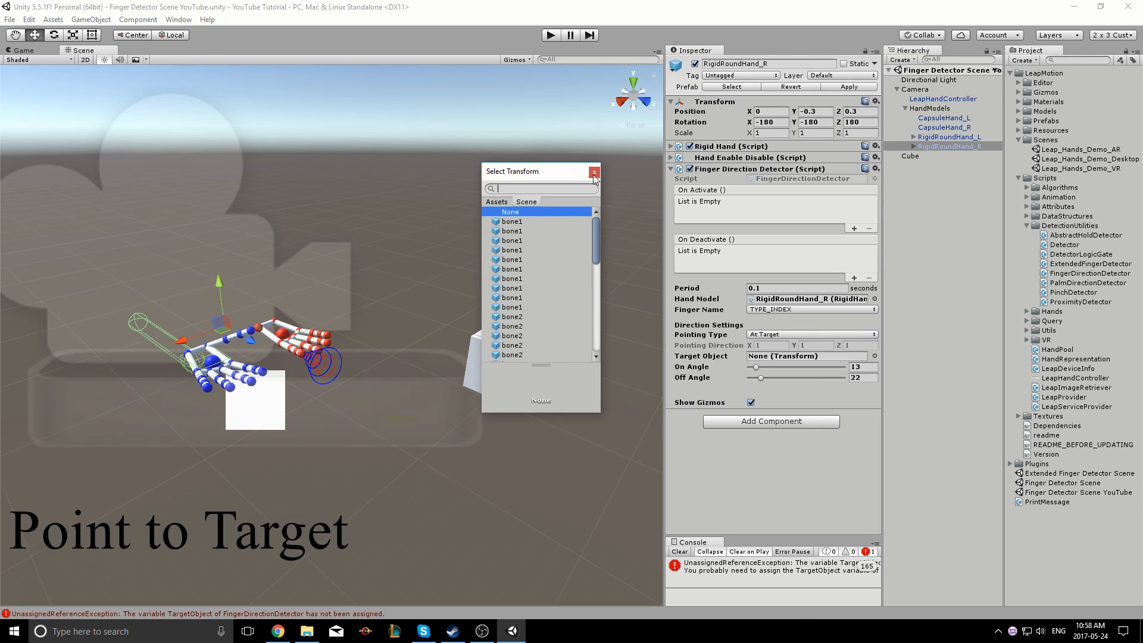
pyautogui.click(525, 203)
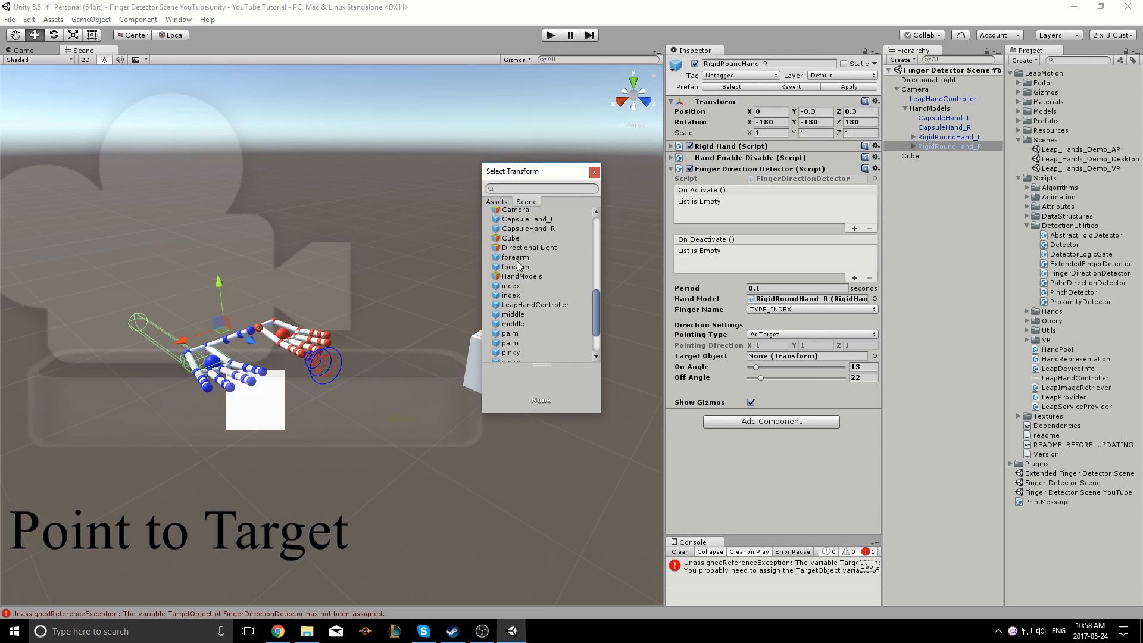
pyautogui.click(511, 238)
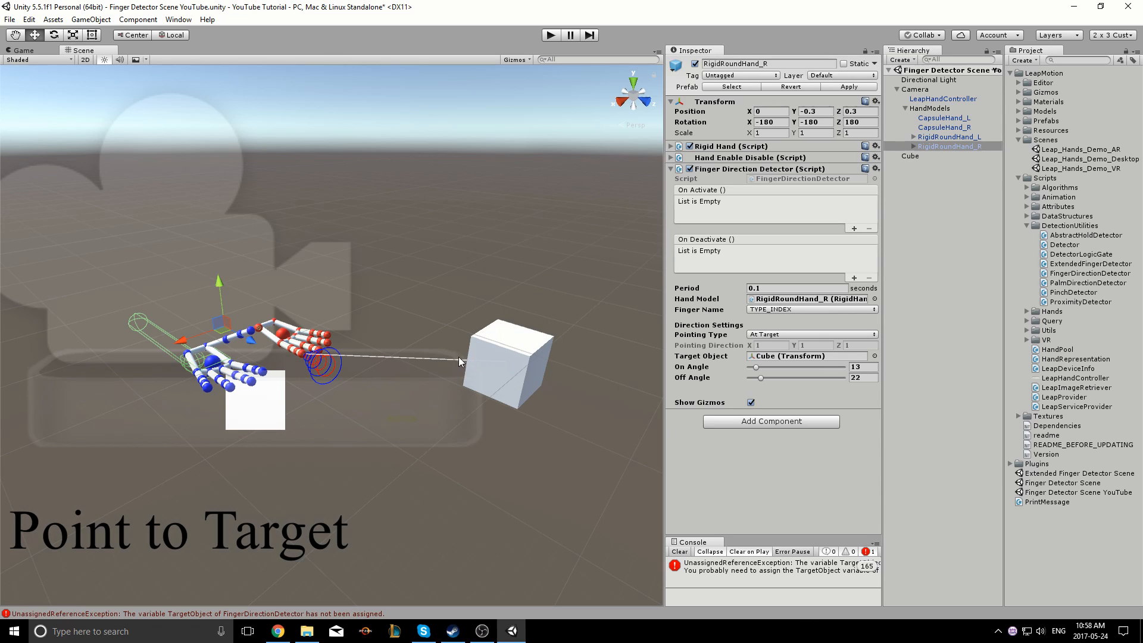
pyautogui.moveTo(452, 489)
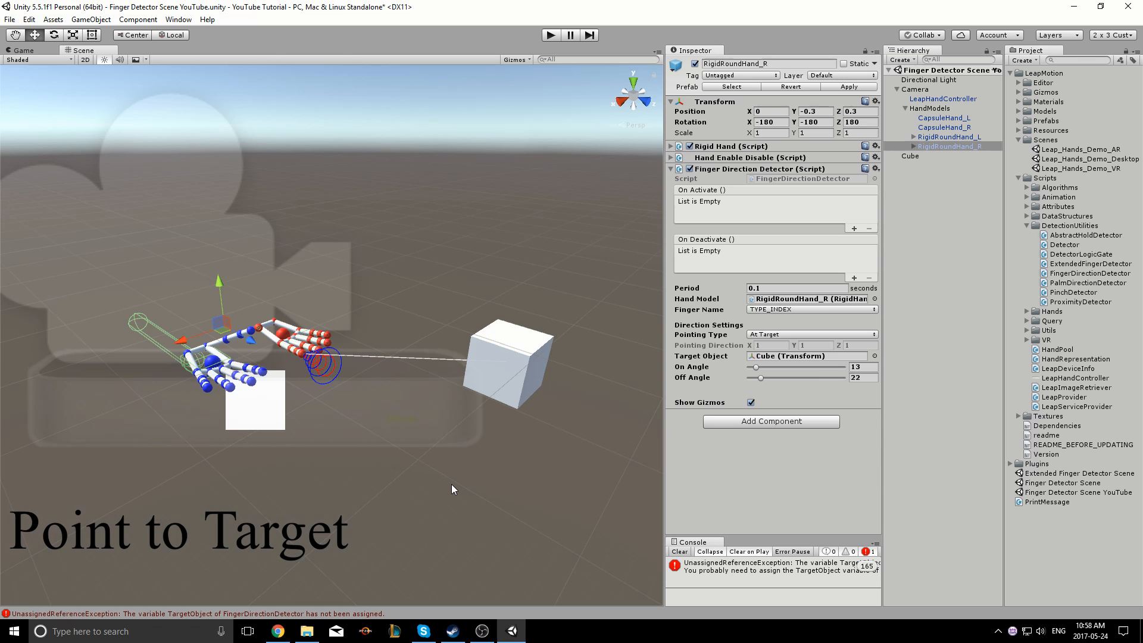
pyautogui.click(810, 309)
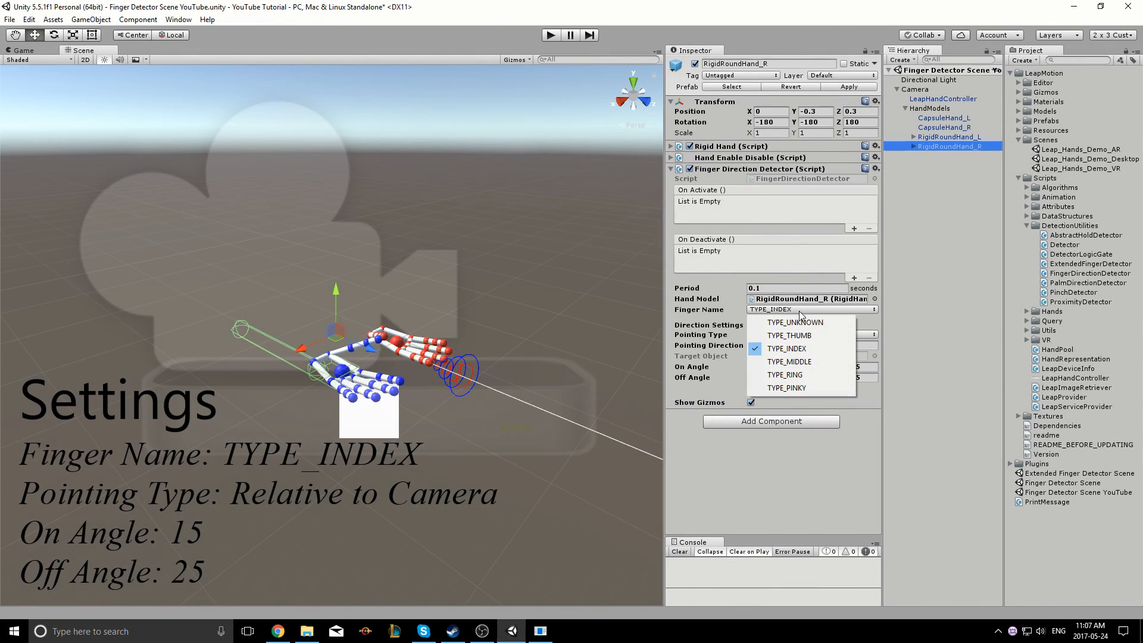
# Step: Watch the index finger and have On Activate call PrintActivateMessage on RigidRoundHand_R
pyautogui.click(786, 348)
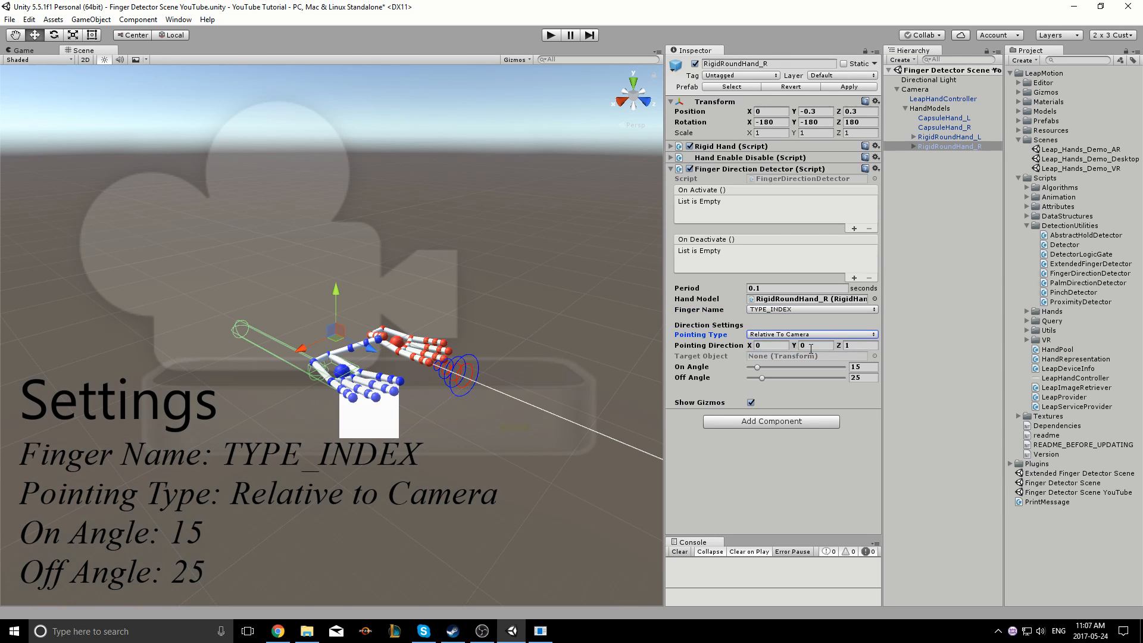
pyautogui.click(1048, 501)
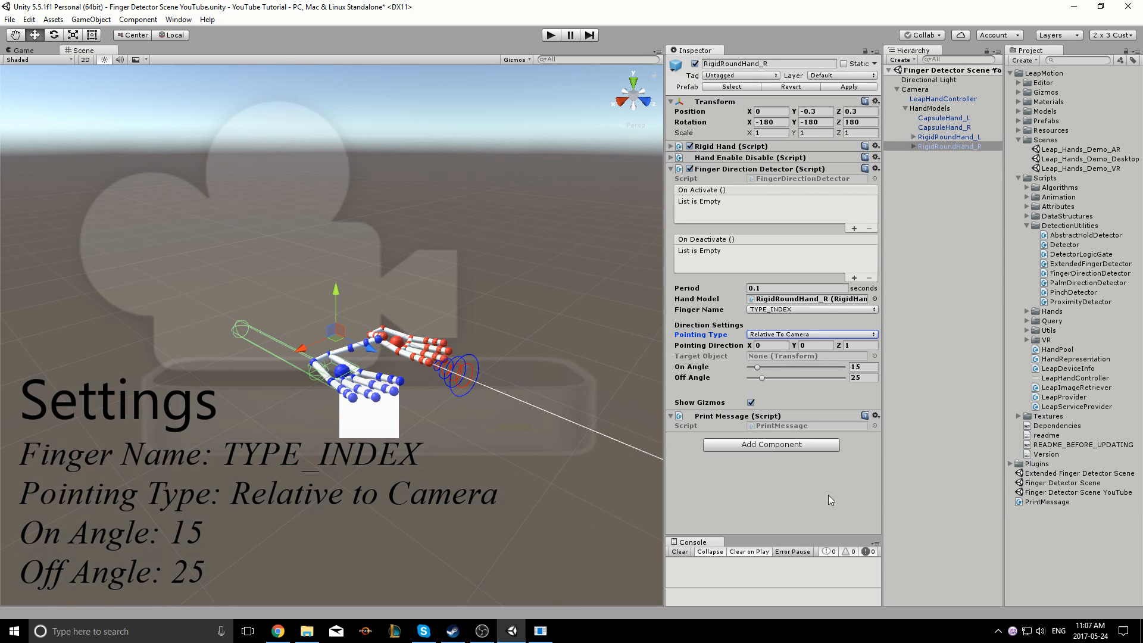
pyautogui.moveTo(840, 262)
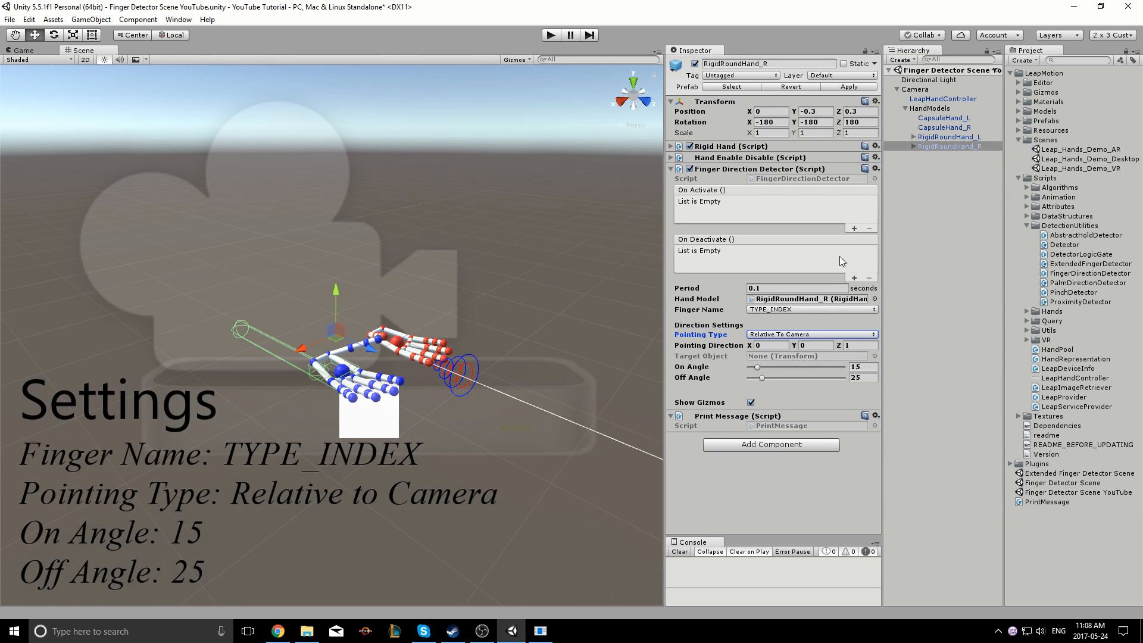
pyautogui.click(730, 213)
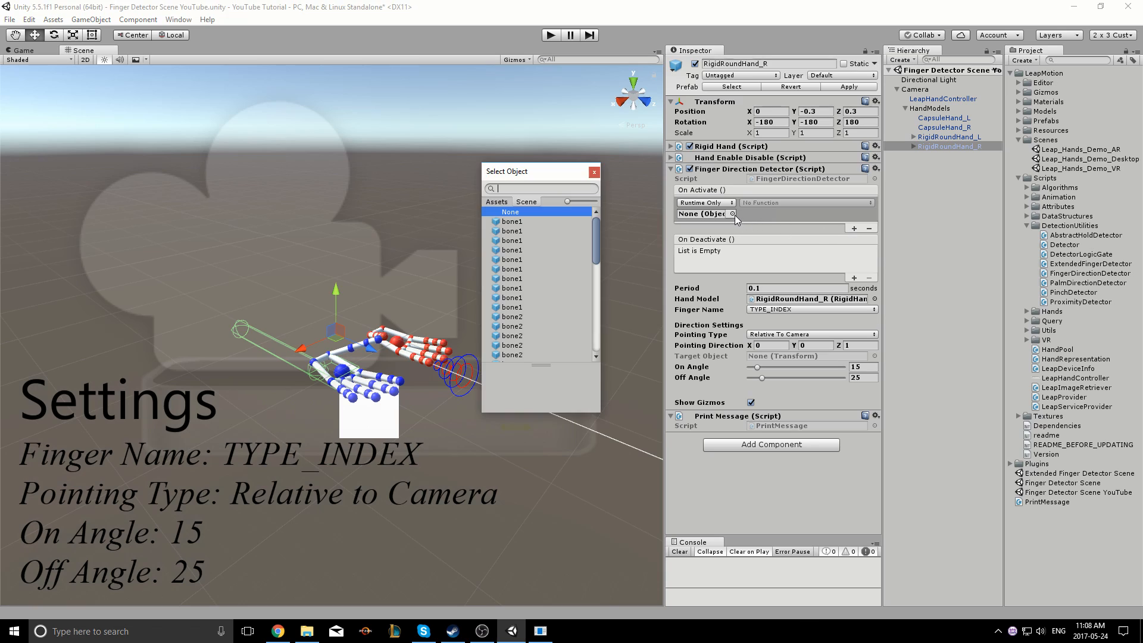
pyautogui.click(525, 202)
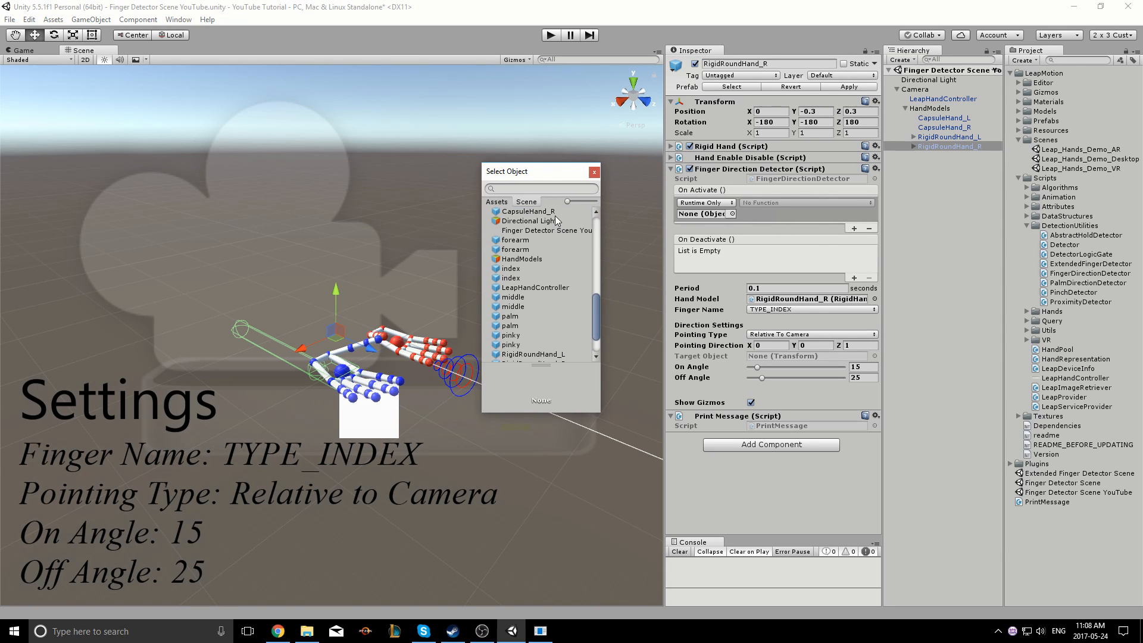
pyautogui.click(535, 328)
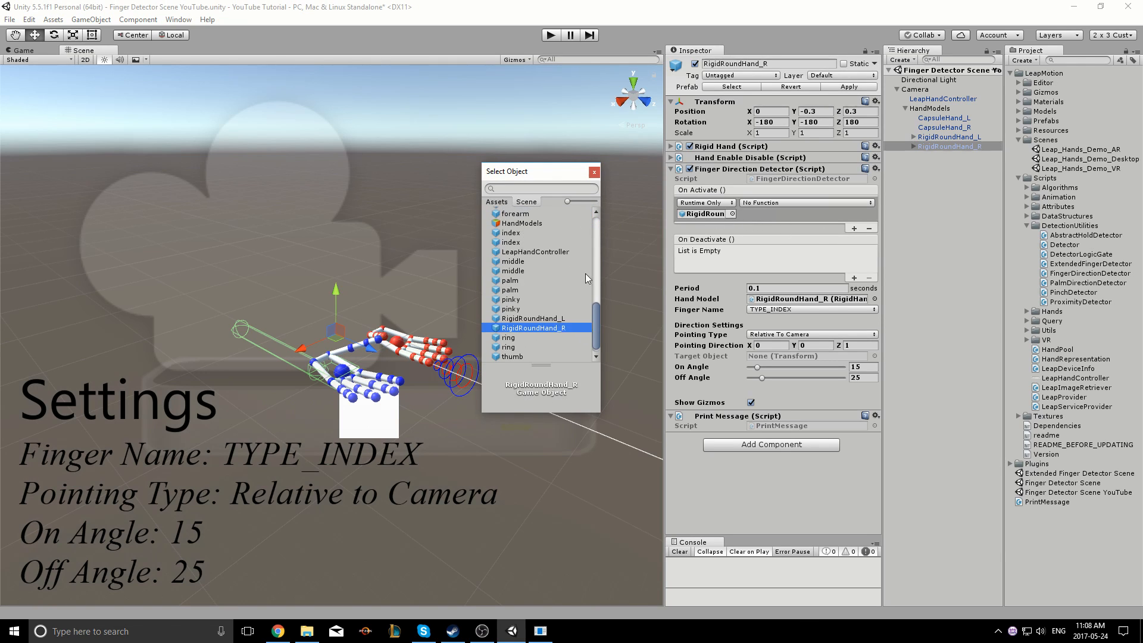
pyautogui.click(806, 203)
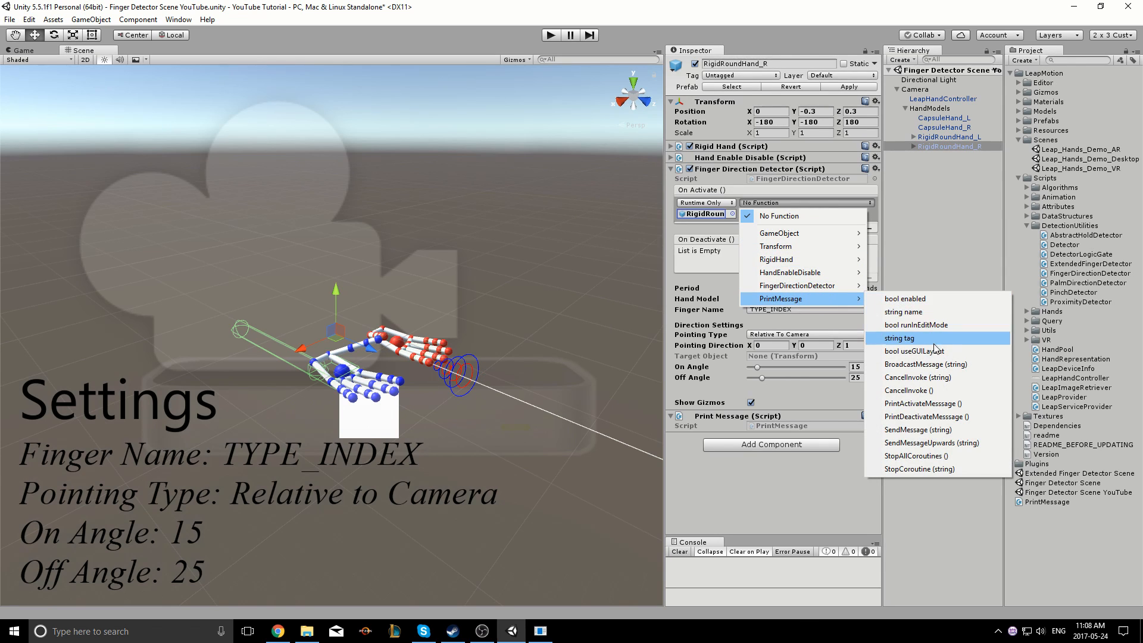
pyautogui.click(922, 403)
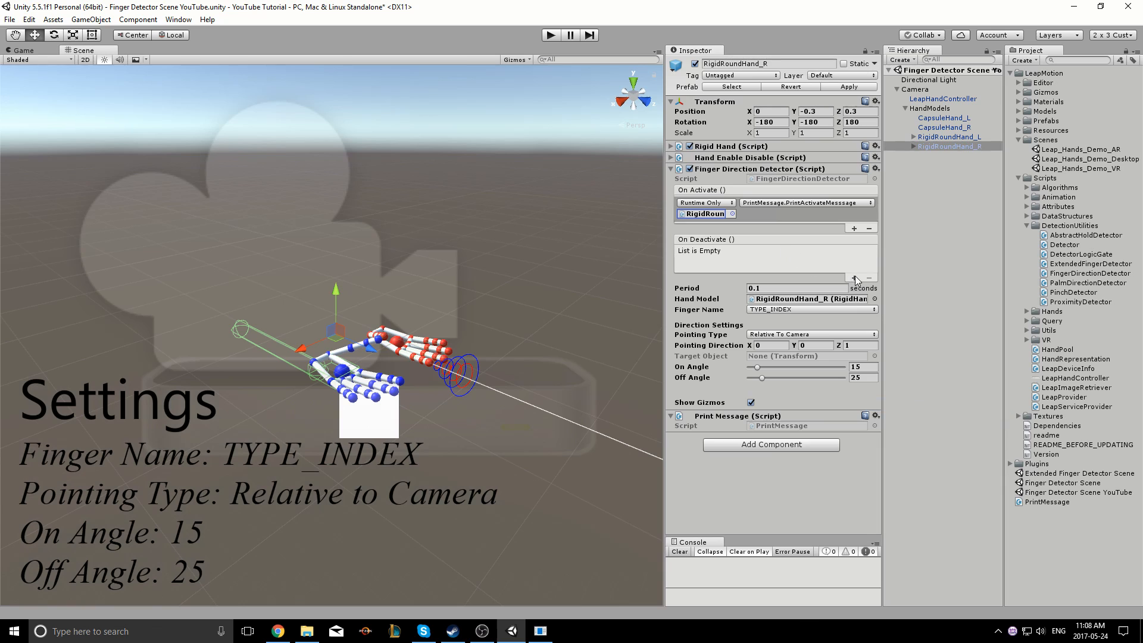
# Step: Have On Deactivate call PrintDeactivateMessage on RigidRoundHand_R
pyautogui.click(854, 238)
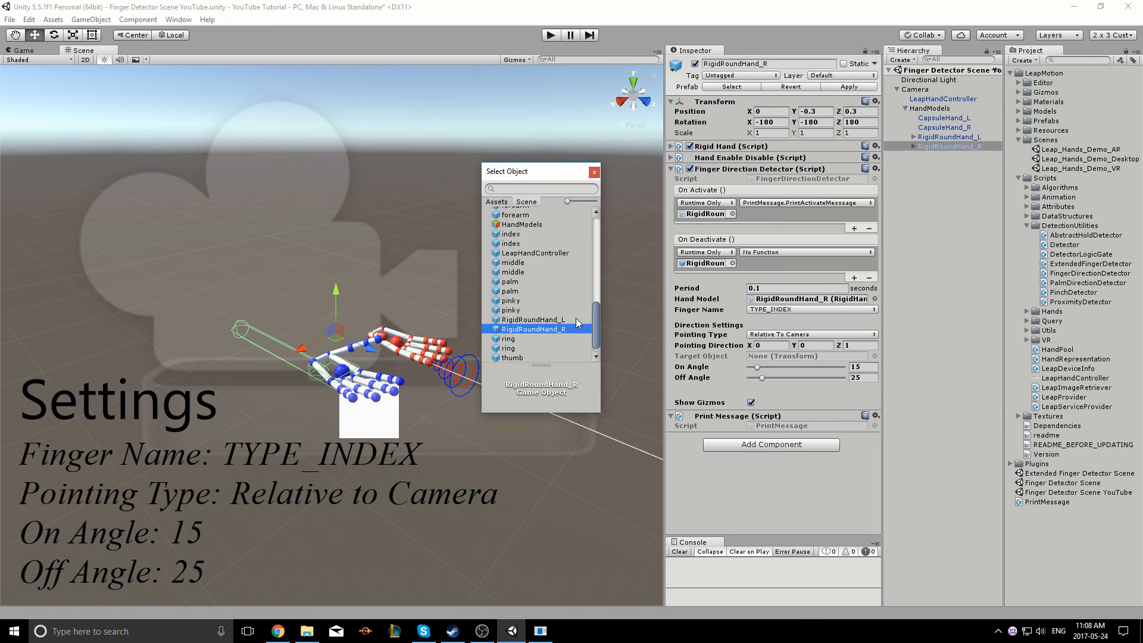
pyautogui.click(806, 251)
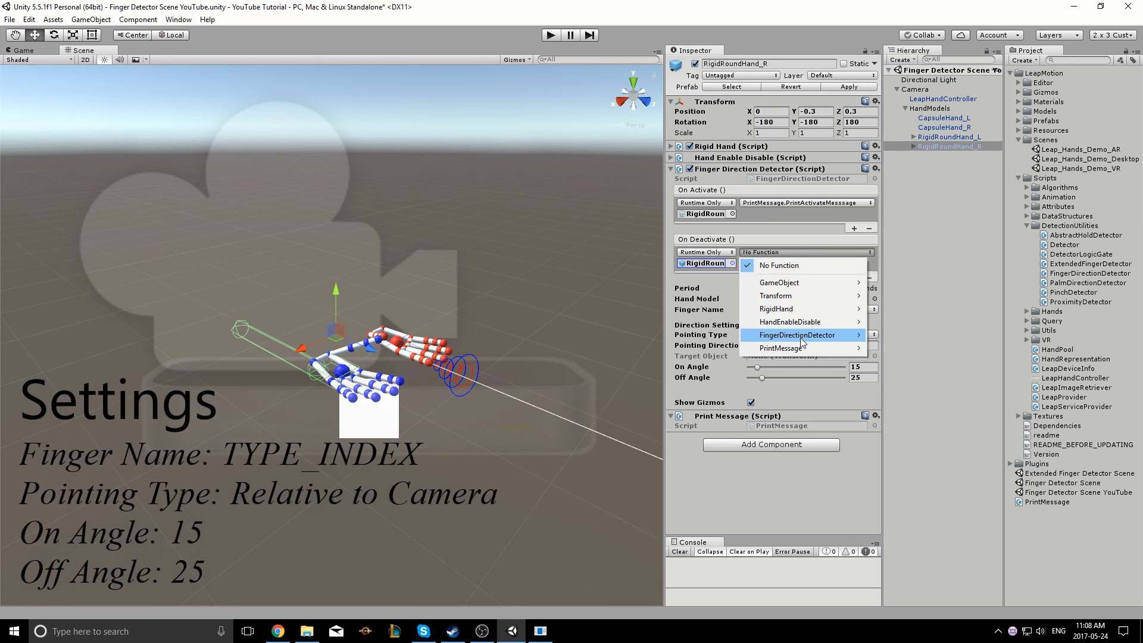
pyautogui.moveTo(780, 347)
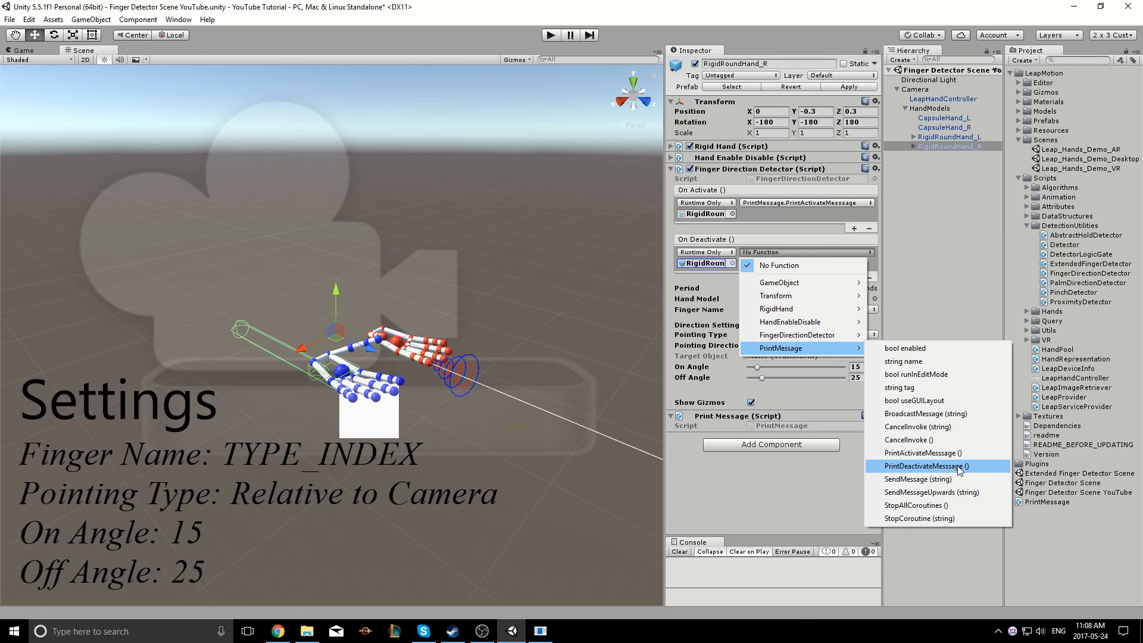
pyautogui.click(927, 466)
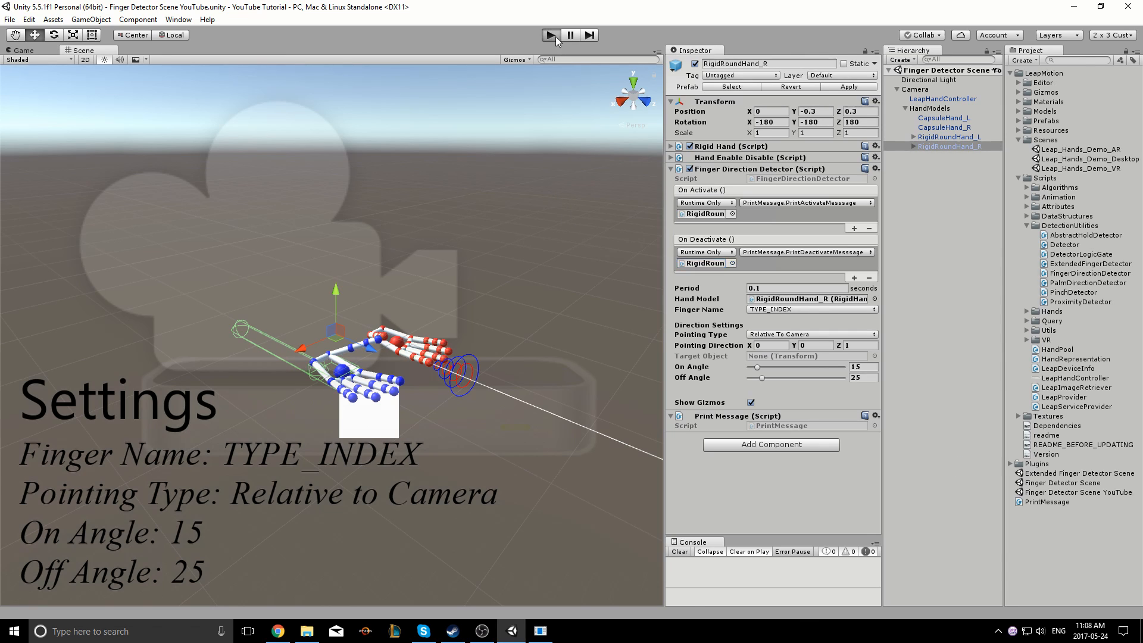
# Step: Enter play mode, show the Scene view and inspect RigidRoundHand_R to watch the console messages
pyautogui.click(549, 35)
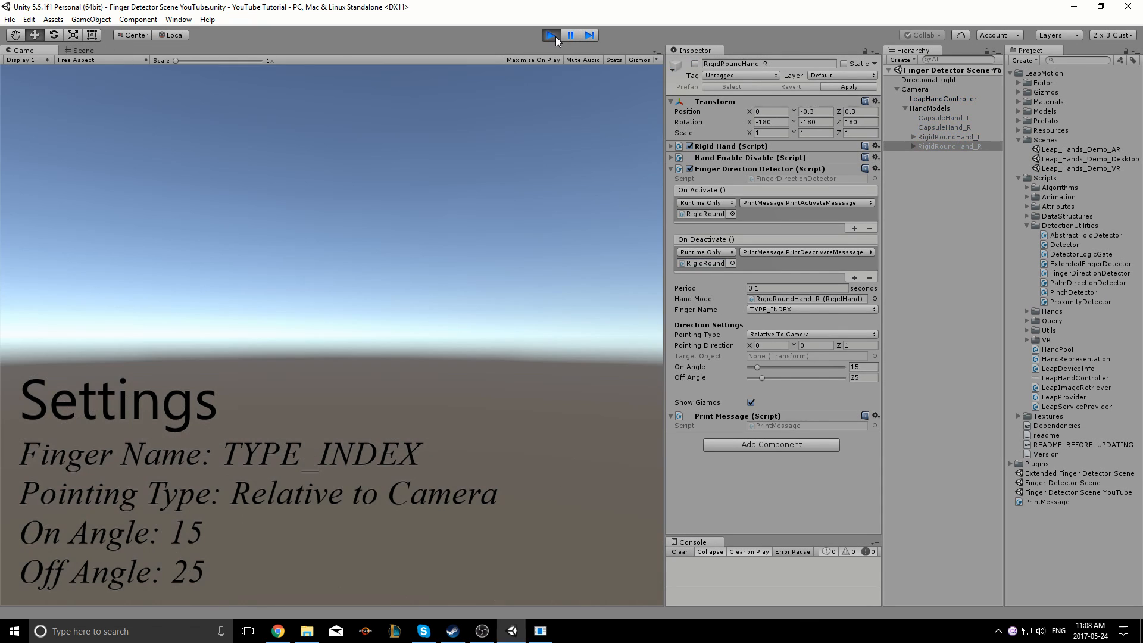
pyautogui.click(82, 50)
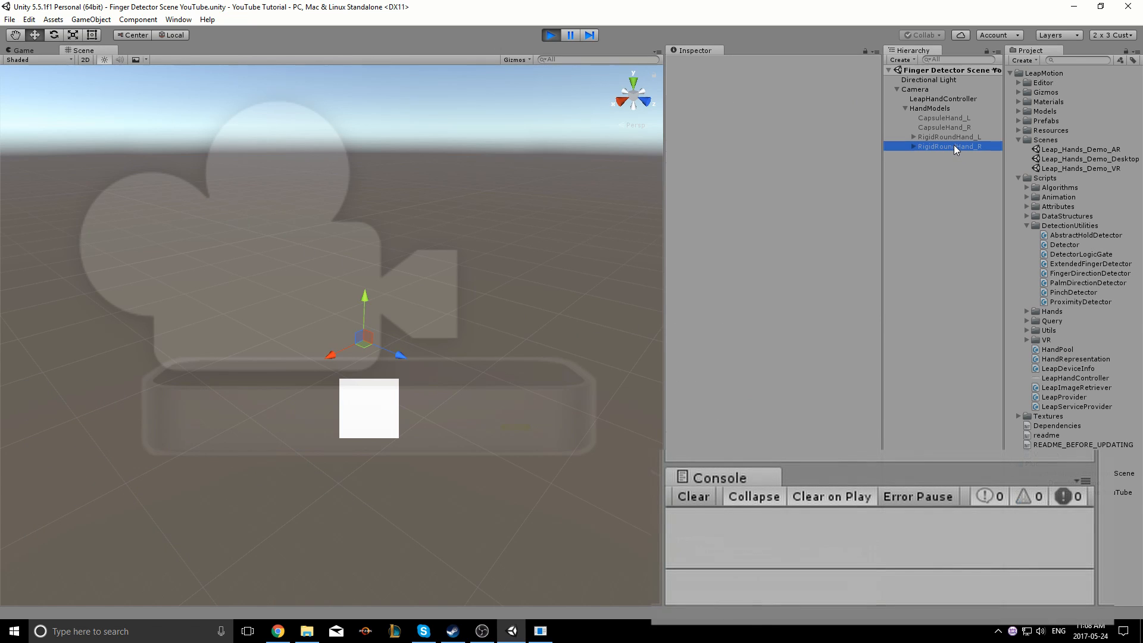
pyautogui.click(946, 145)
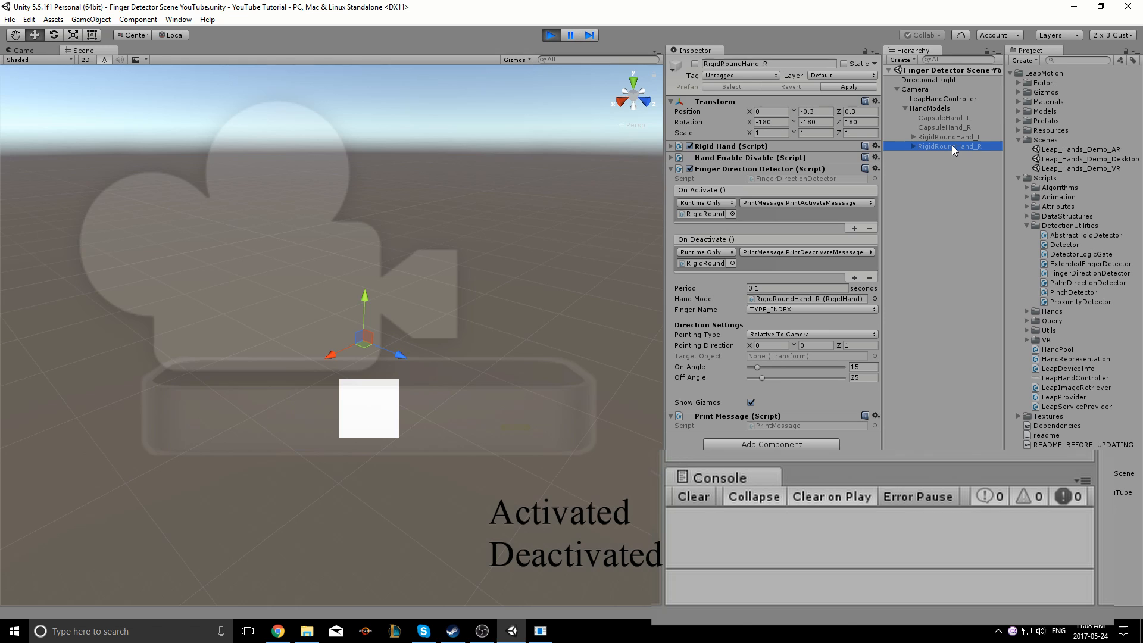